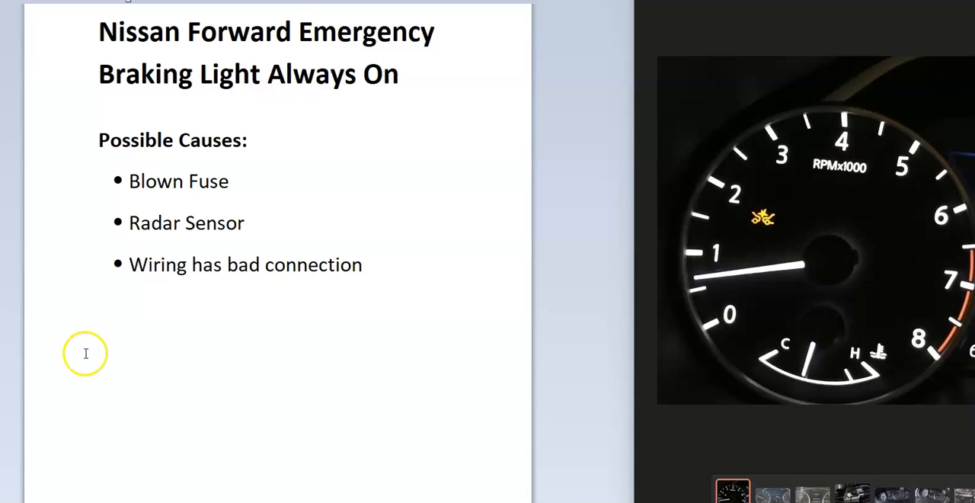
mouse_move(218, 346)
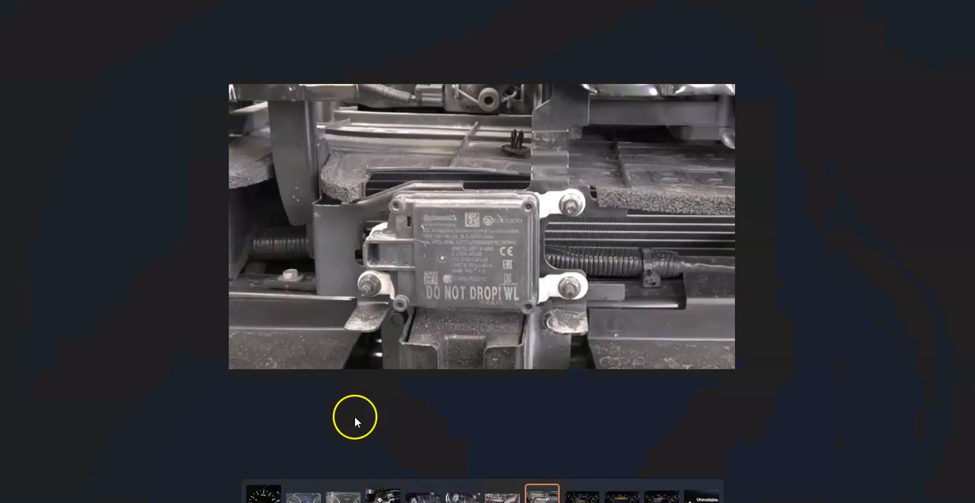
mouse_move(513, 241)
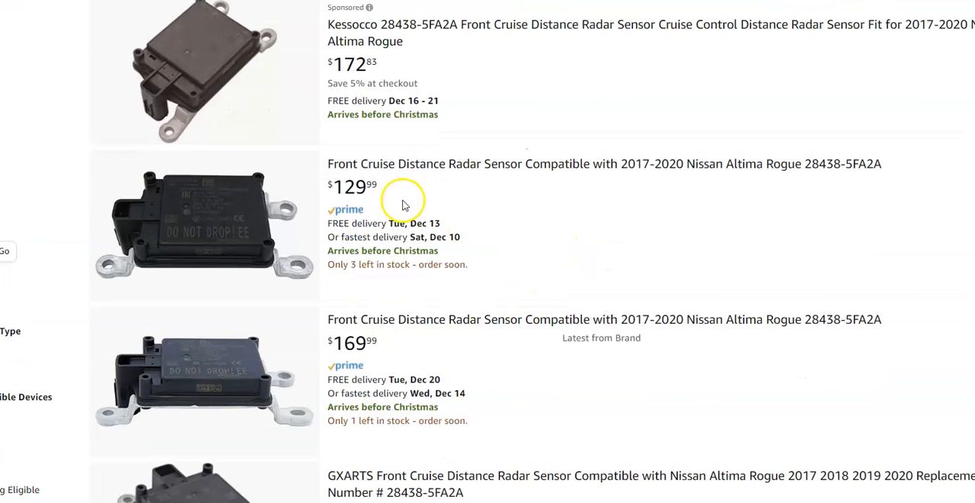
Step: Scroll through the Amazon 28438-5FA2A radar sensor listings to compare prices
scroll("down", 3)
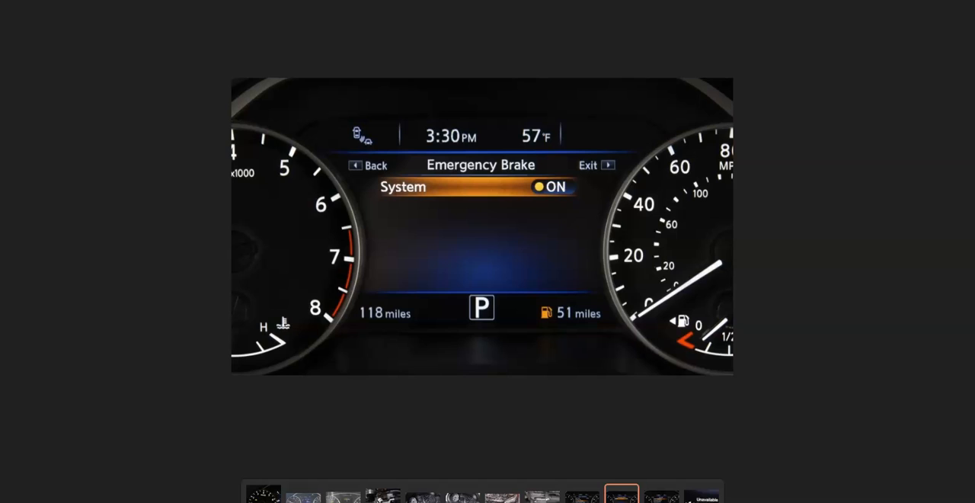
mouse_move(14, 118)
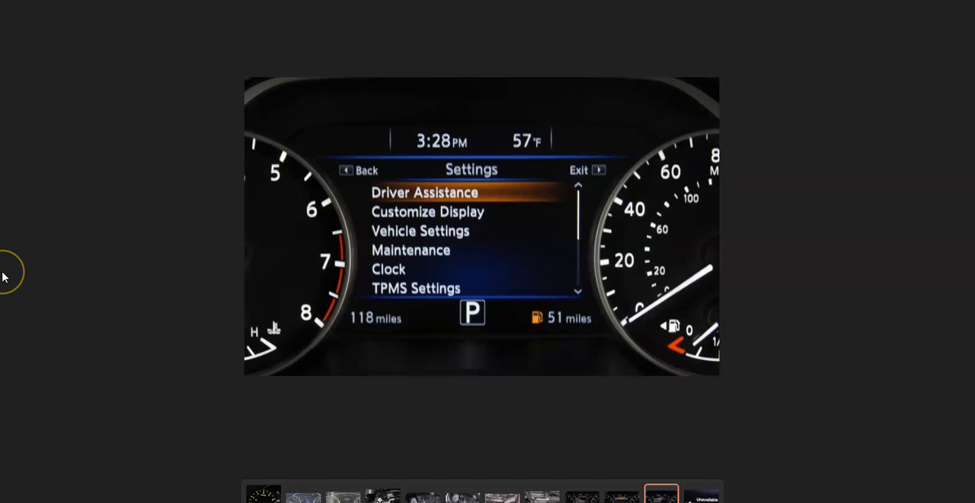
mouse_move(229, 235)
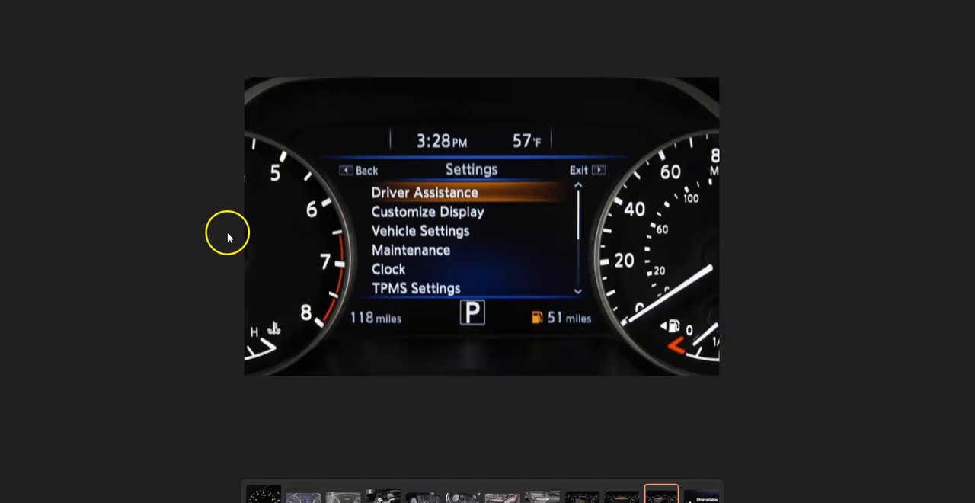
Step: Step from the Driver Assistance menu photo to the Emergency Brake system ON photo
left_click(424, 193)
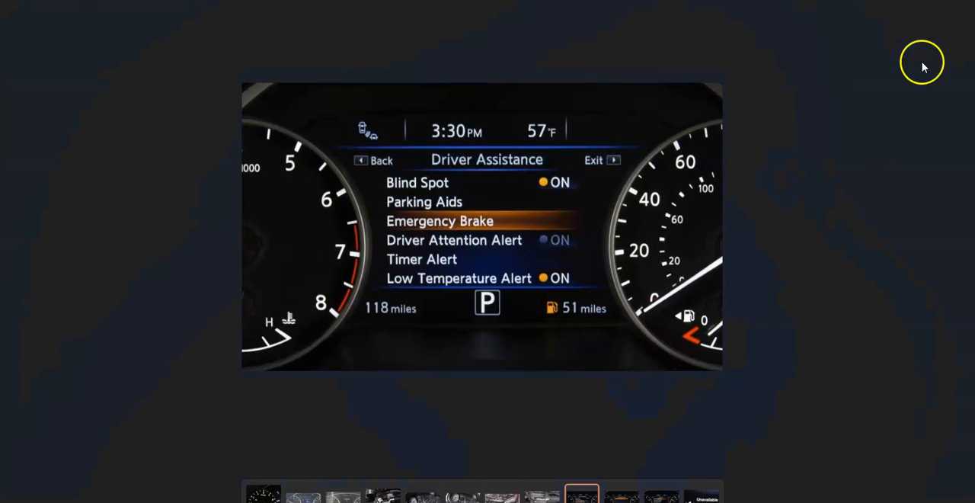
left_click(440, 221)
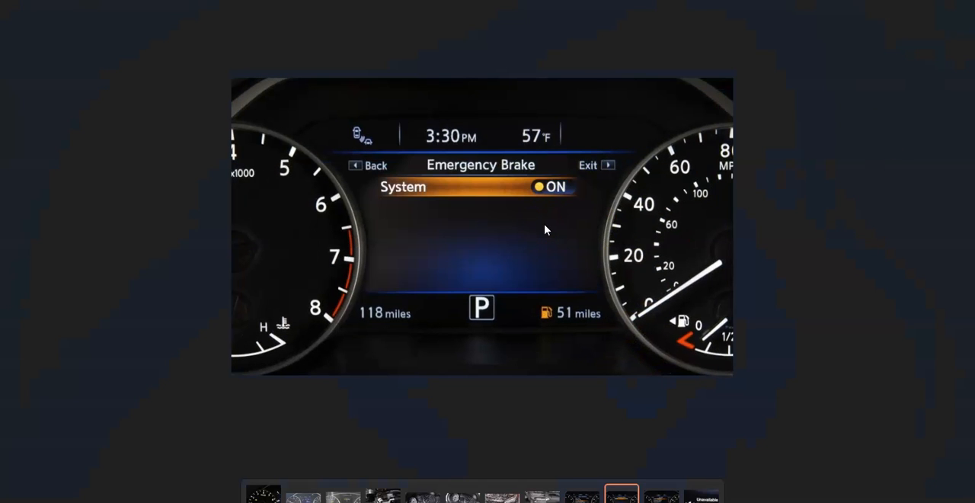